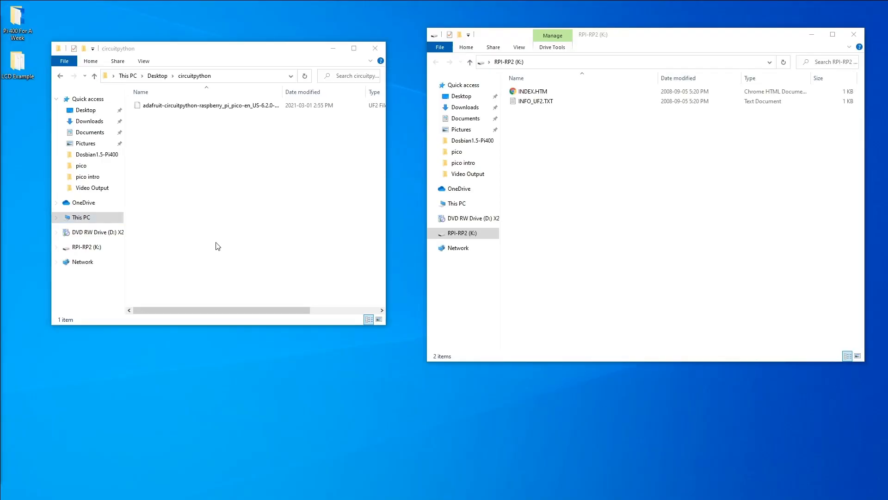
Show the CIRCUITPY (J:) drive beside the extracted adafruit-circuitpython-bundle folder.
left_click(207, 106)
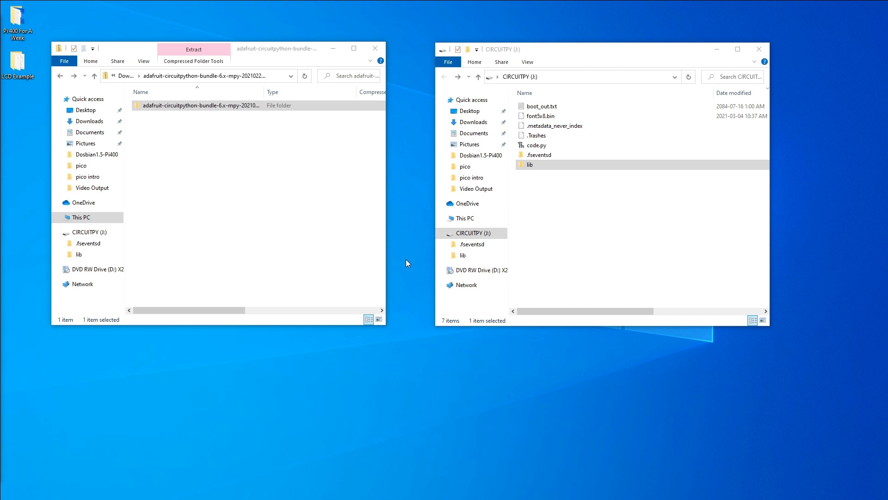
Open the lib folders on CIRCUITPY and inside the library bundle.
double_click(529, 164)
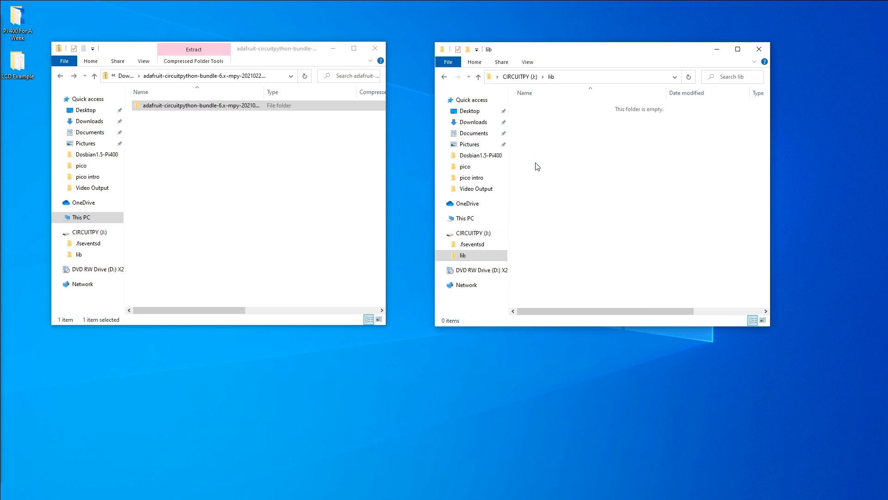
left_click(177, 146)
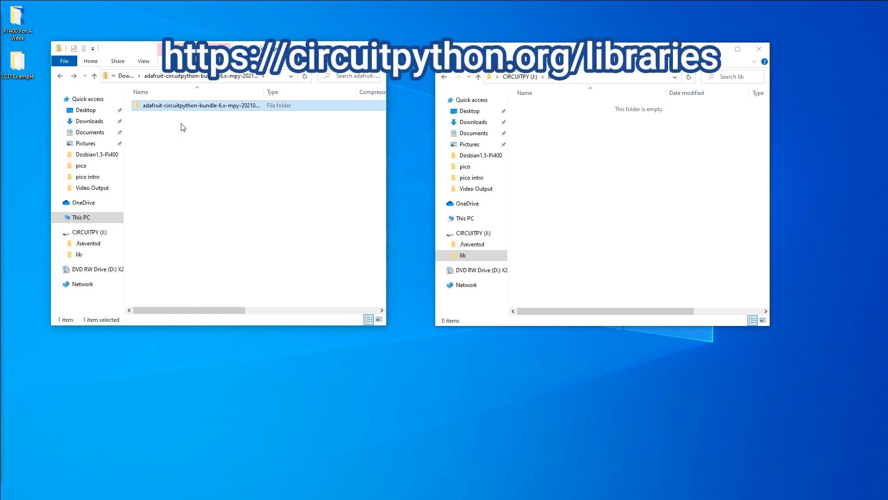
double_click(197, 105)
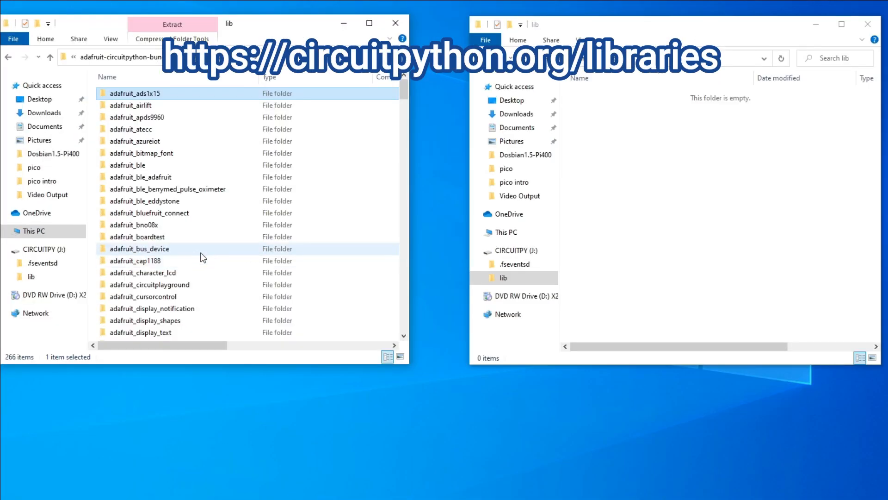
Copy adafruit_bus_device and adafruit_register into CIRCUITPY's lib folder.
left_click(139, 248)
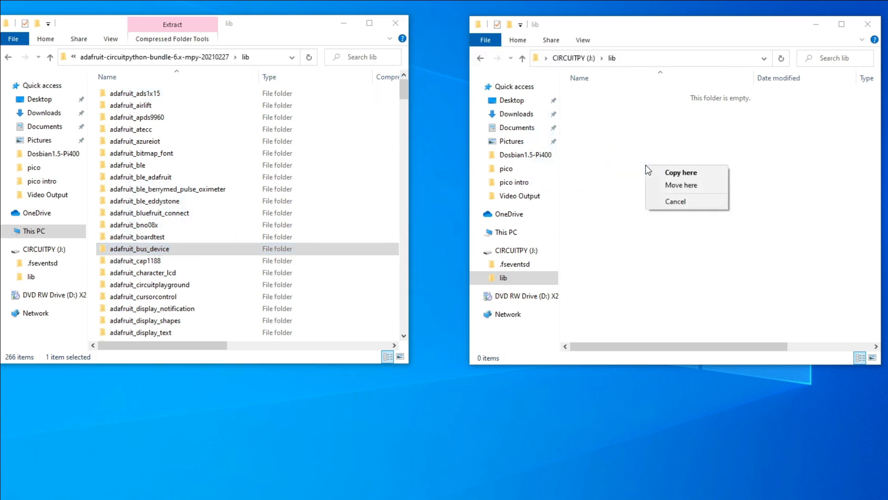
left_click(681, 172)
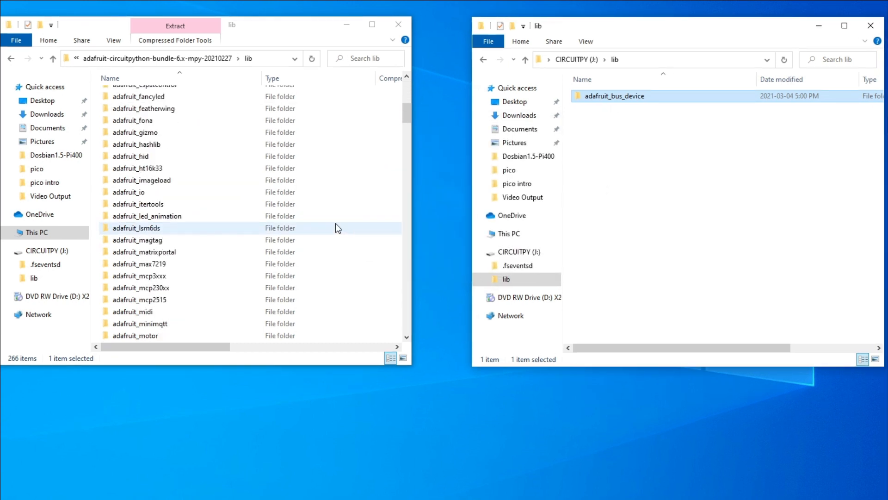
scroll("down", 3)
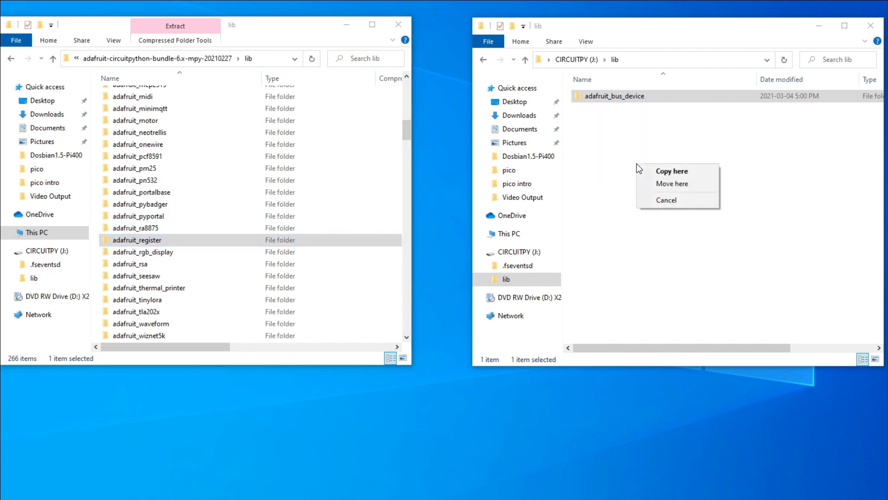
left_click(671, 171)
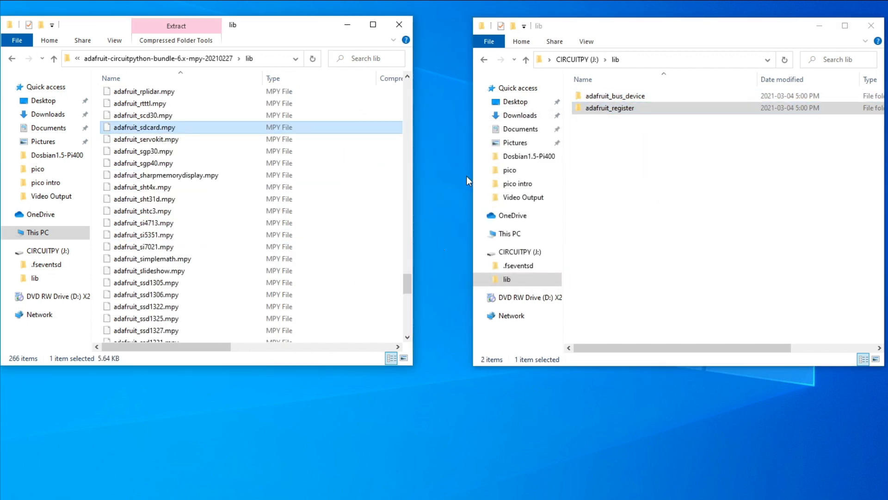
mouse_move(167, 136)
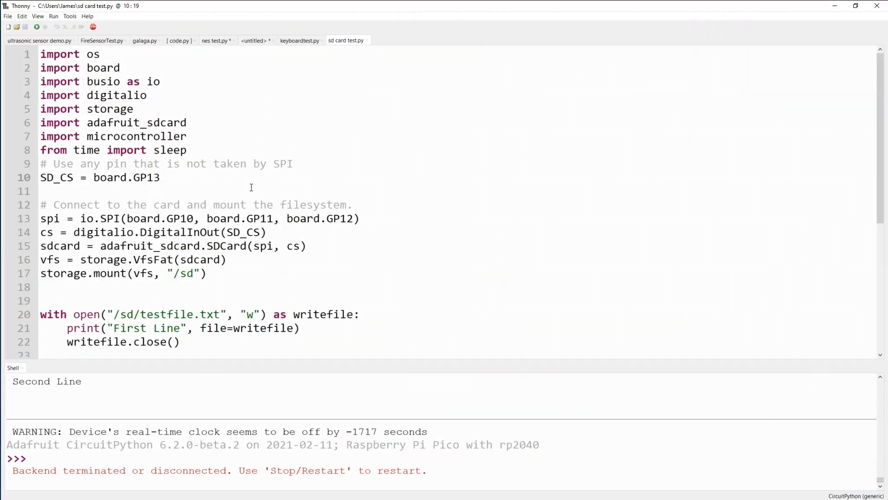
Review the SD card script's microcontroller and vfs lines.
left_click(160, 176)
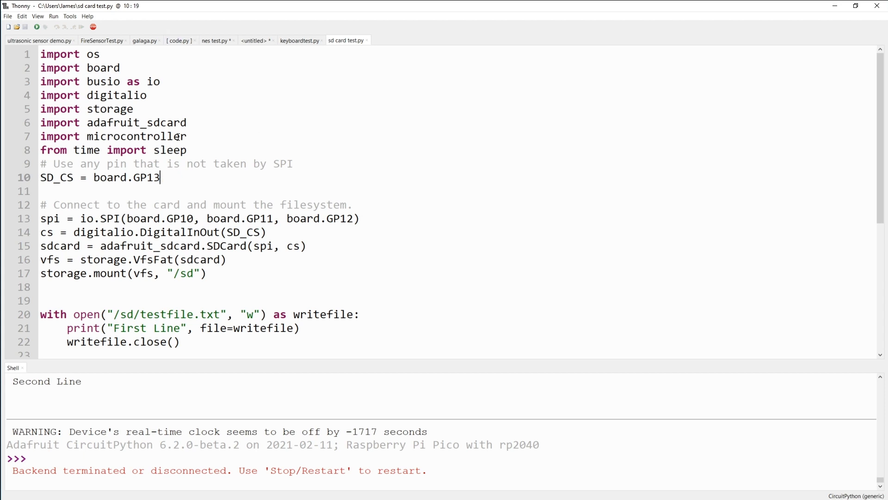
double_click(136, 136)
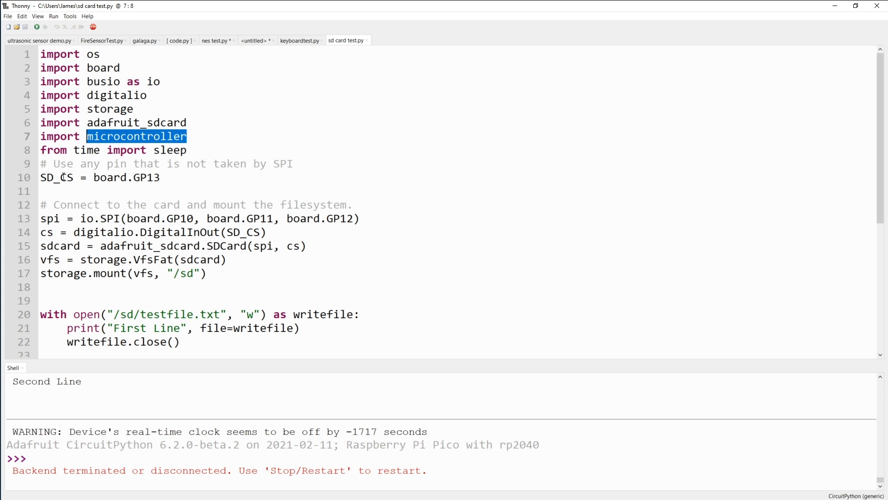
double_click(56, 177)
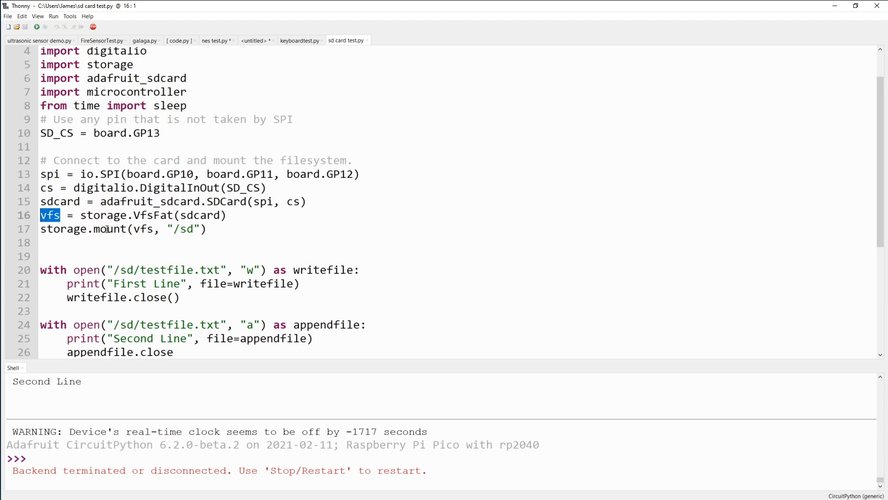
scroll("down", 3)
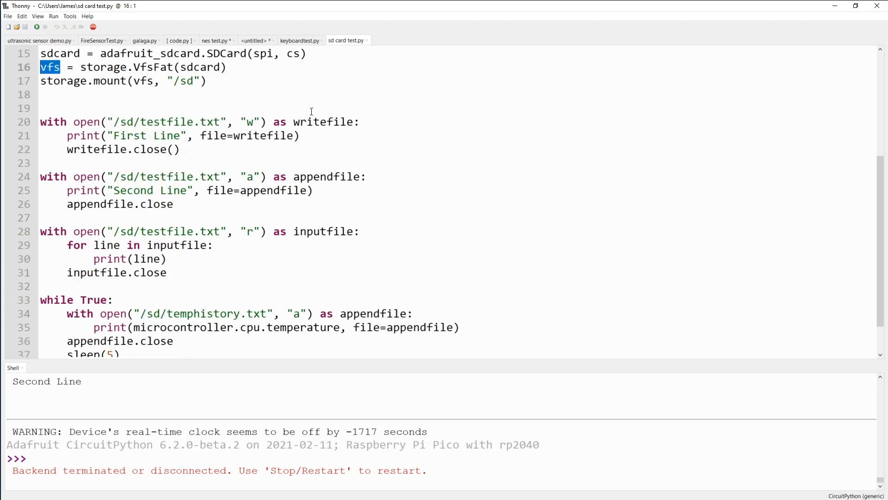
Change line 28's file mode to "r" and reconnect the shell to the Pico.
double_click(251, 122)
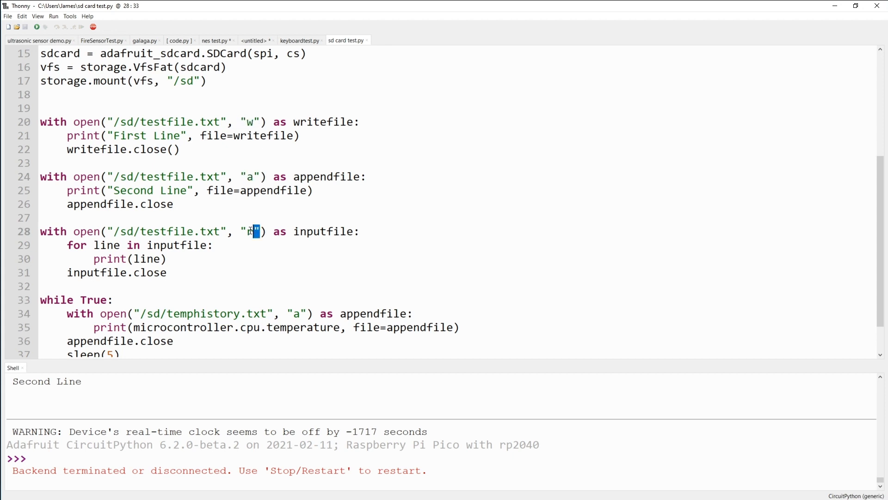
type("r")
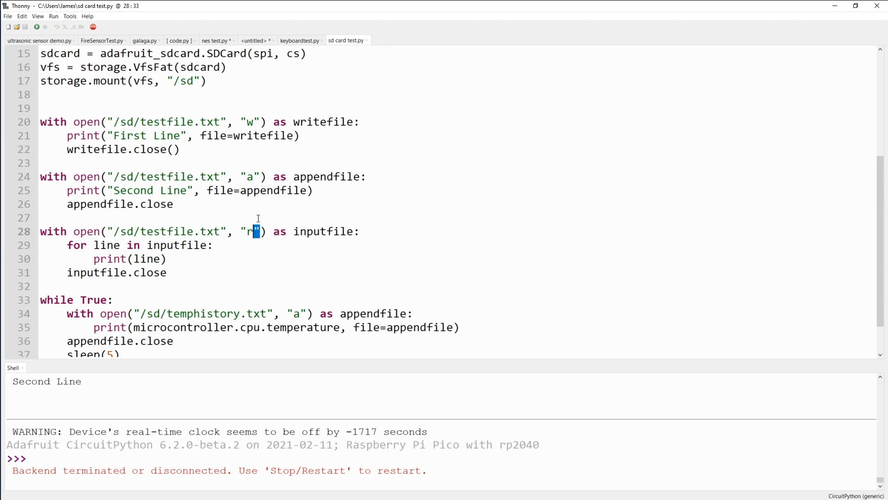
mouse_move(124, 128)
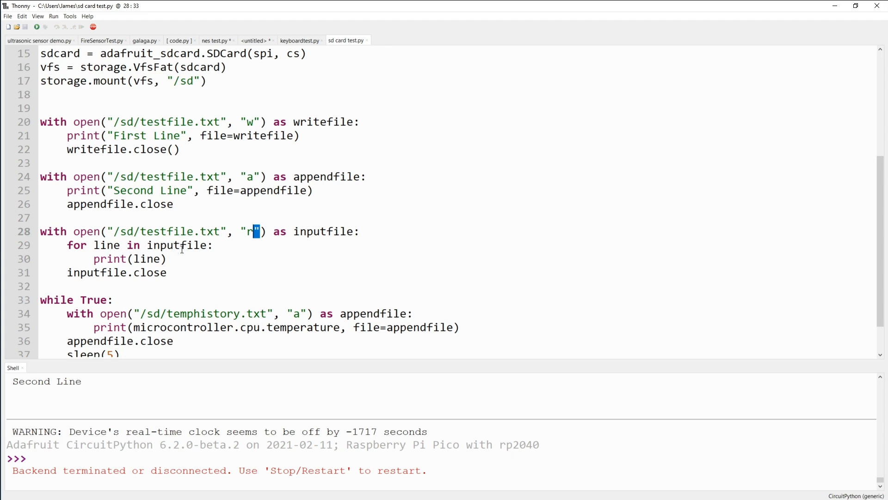
scroll("down", 3)
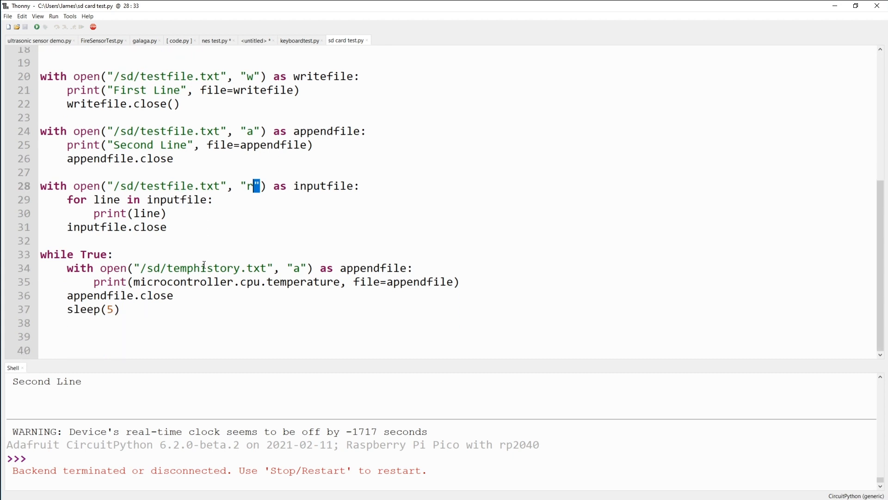
double_click(202, 268)
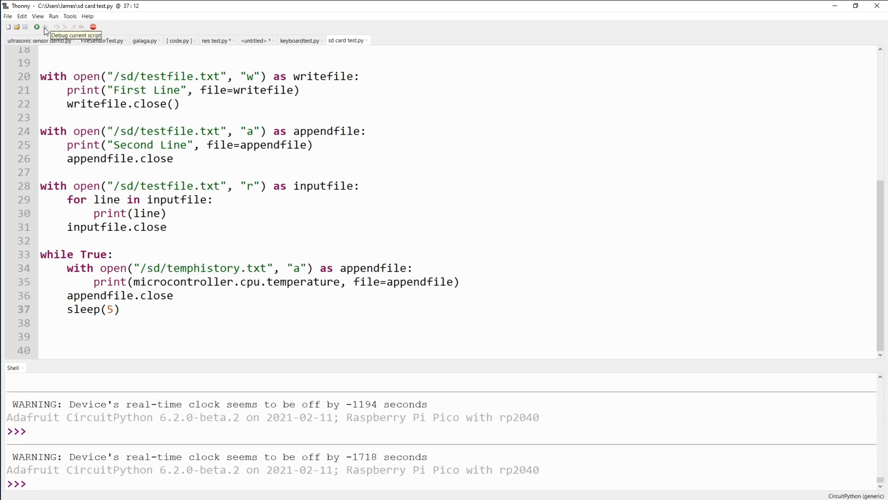
Run sd card test.py, see First Line and Second Line, then restart the backend.
left_click(36, 27)
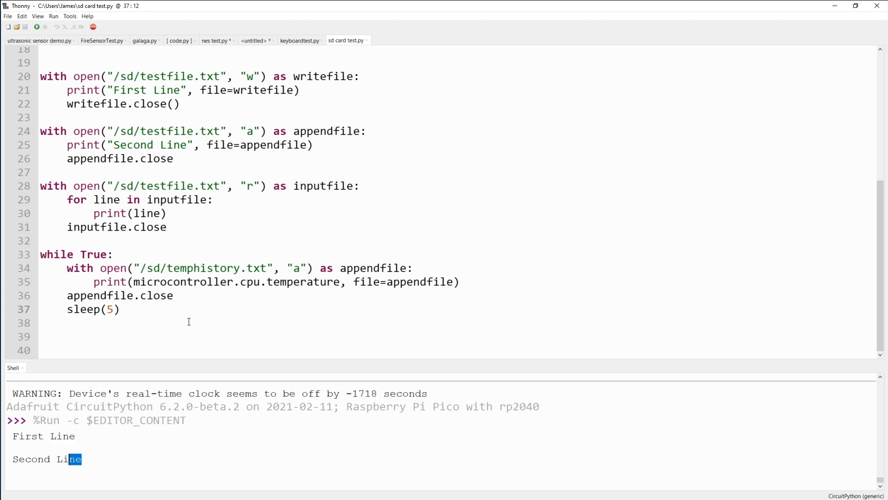
mouse_move(195, 281)
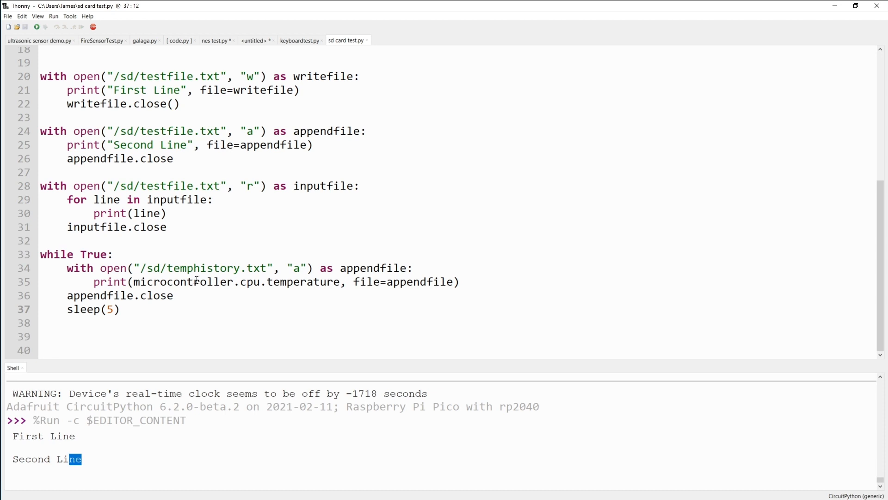
left_click(93, 27)
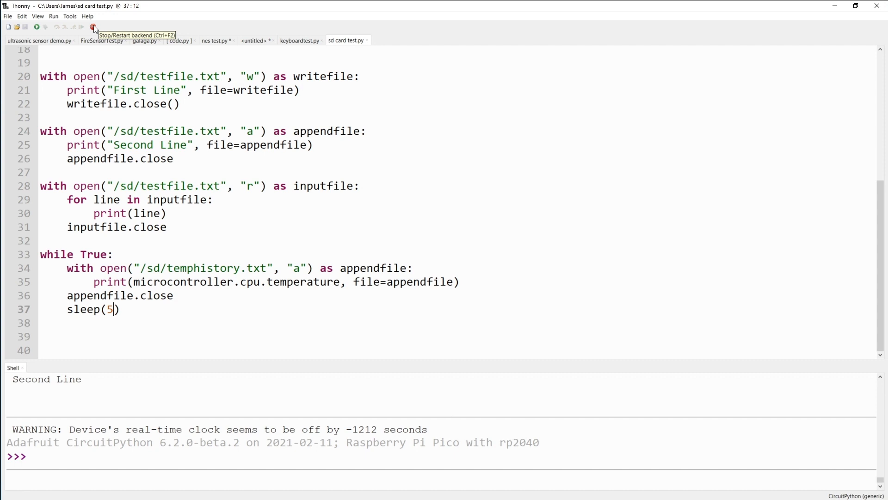
left_click(94, 28)
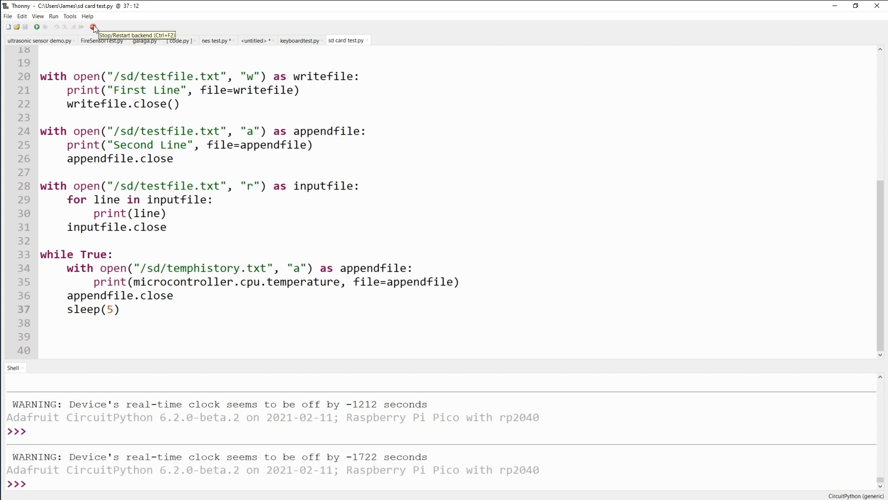
left_click(93, 26)
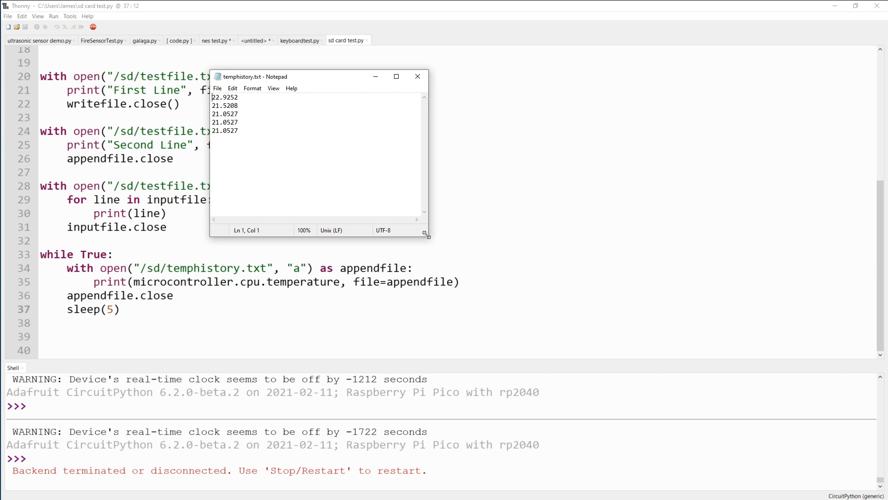
mouse_move(393, 180)
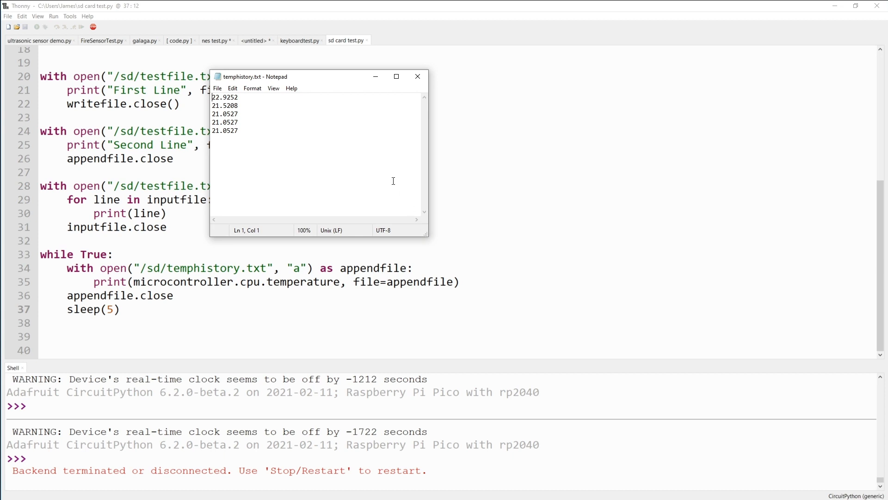
Select all logged CPU temperature readings in temphistory.txt with Ctrl+A.
key("ctrl+a")
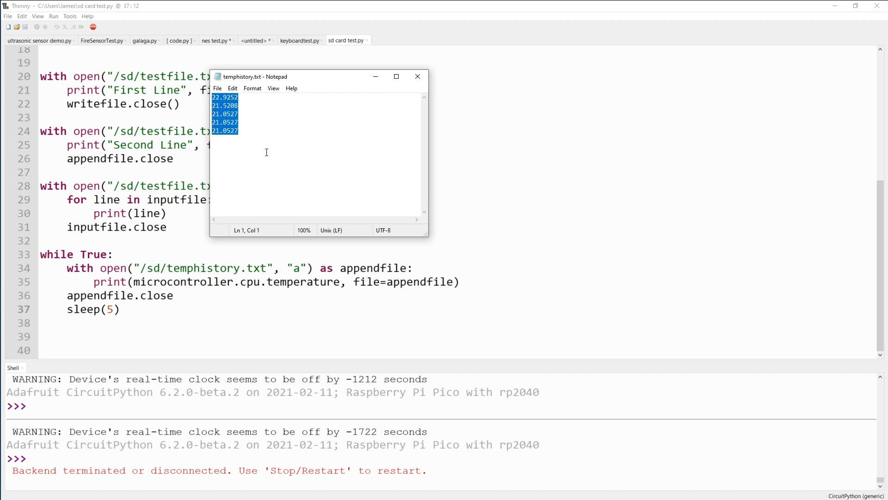